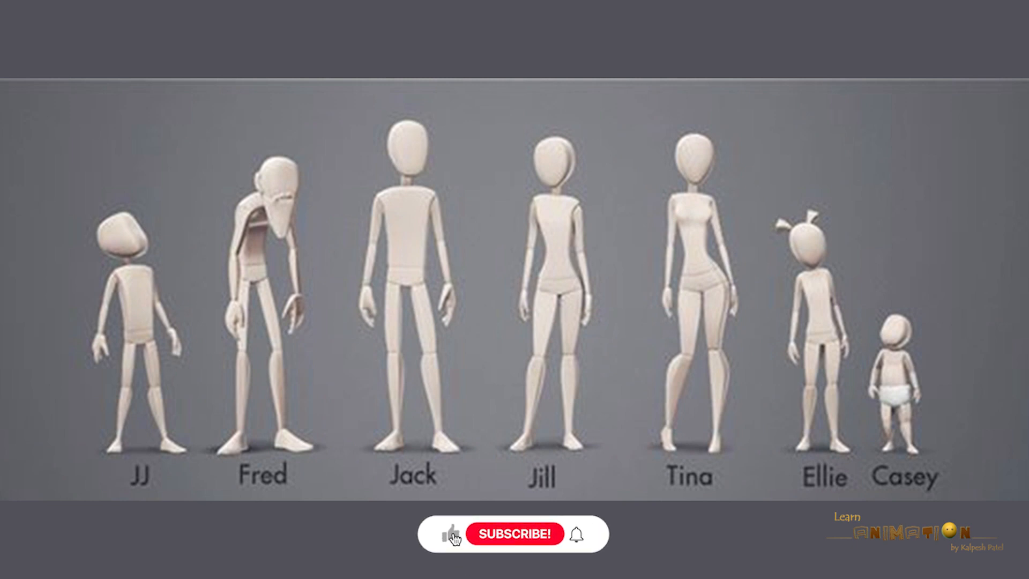
# Set the selected Farmer visibility channels to 1 to show the farmer outfit
pyautogui.click(515, 533)
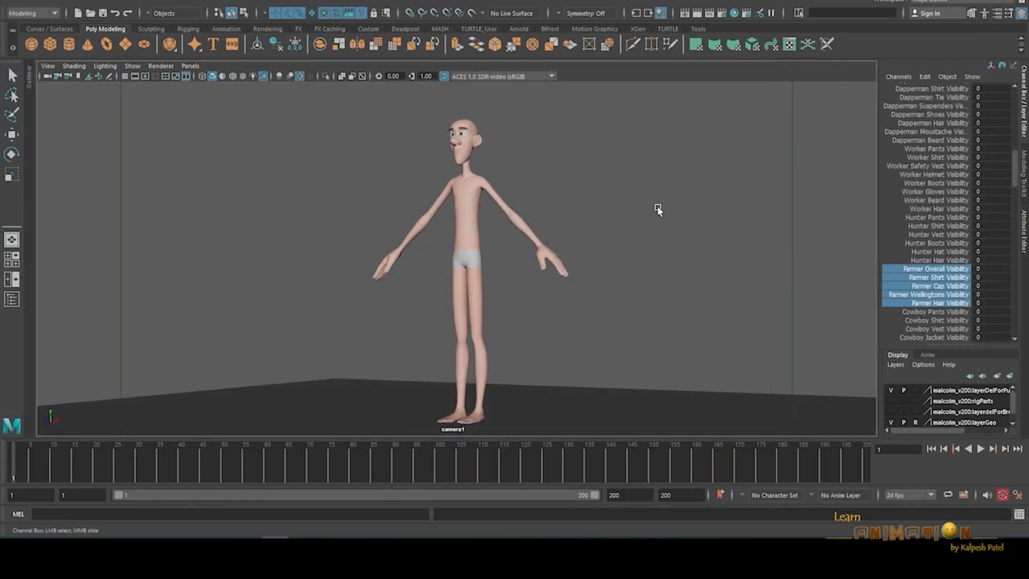
pyautogui.moveTo(634, 219)
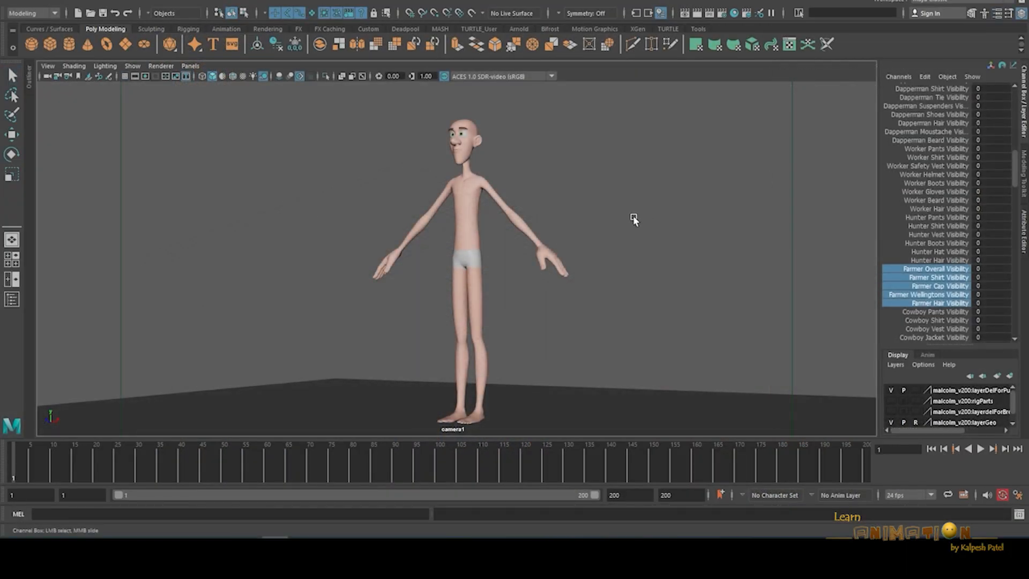
pyautogui.moveTo(575, 307)
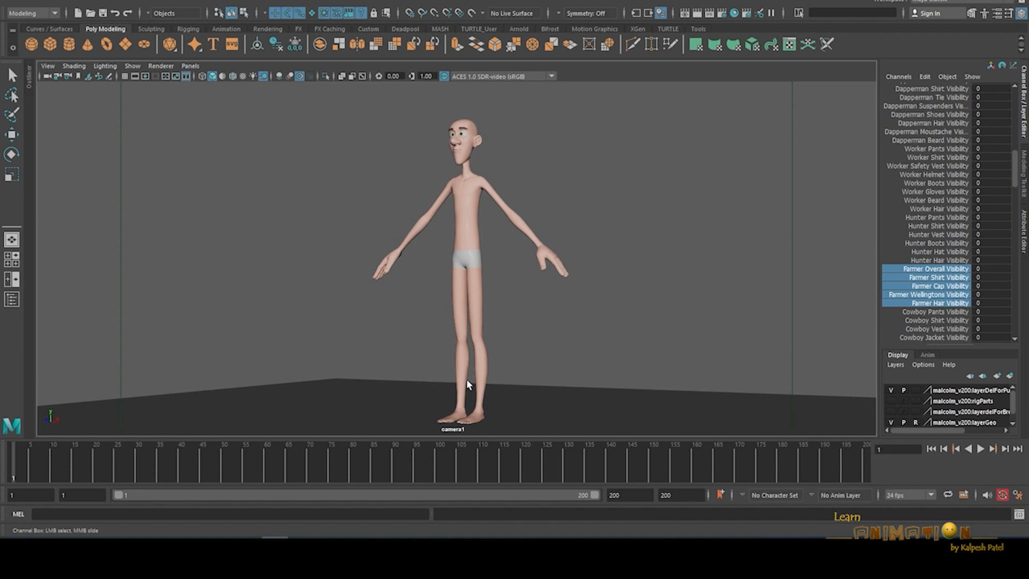
pyautogui.moveTo(569, 299)
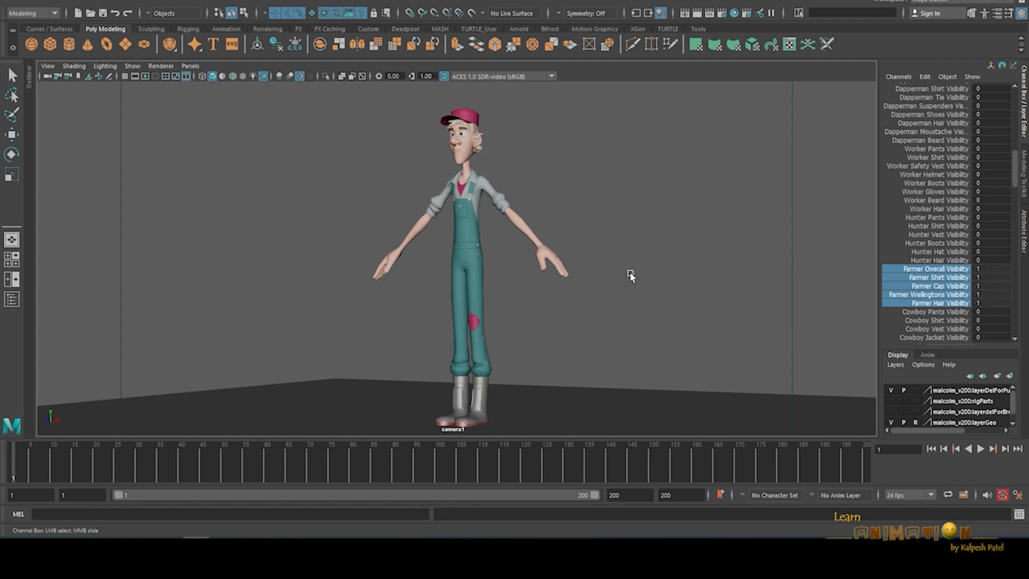
pyautogui.moveTo(479, 245)
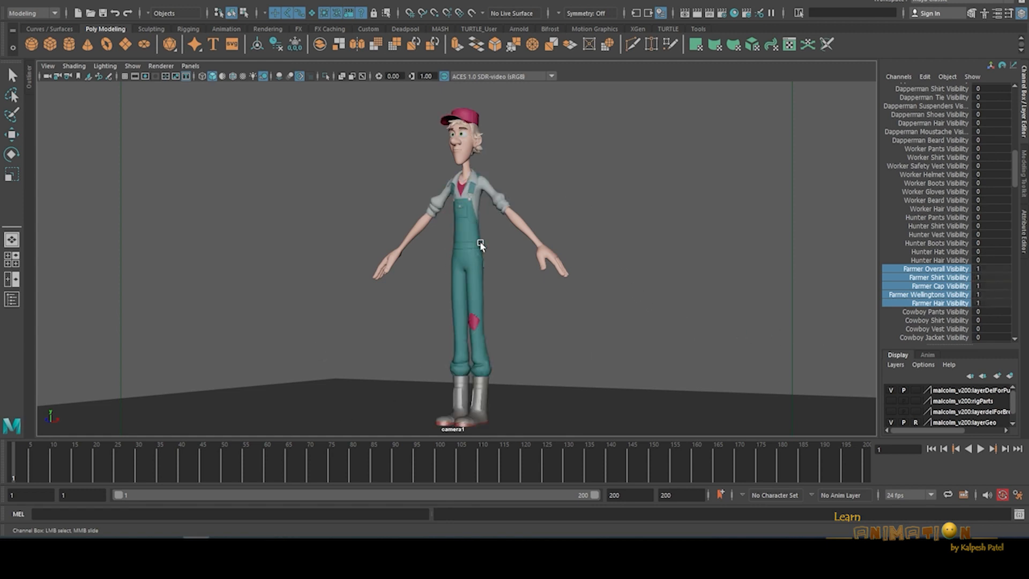
pyautogui.moveTo(495, 202)
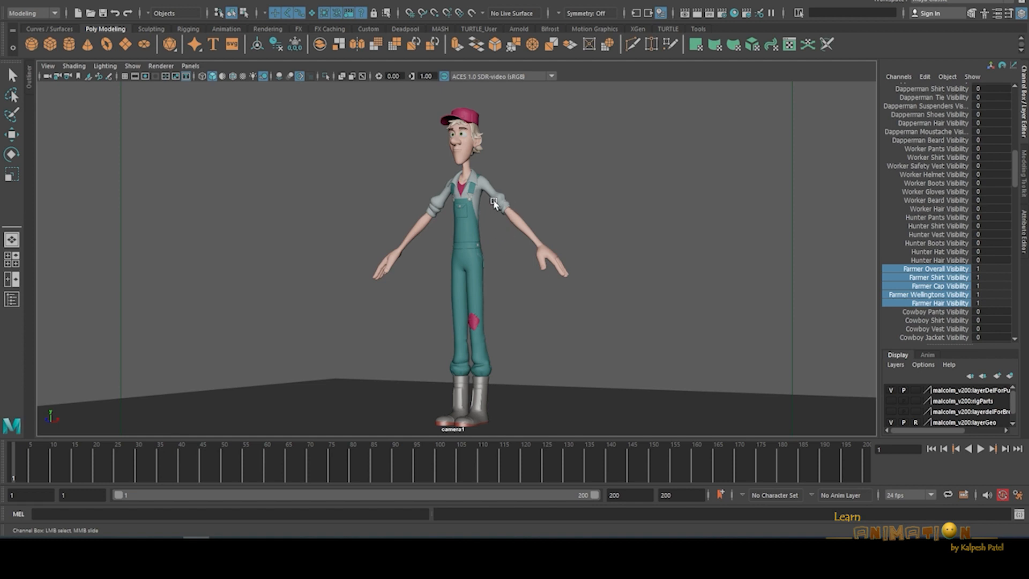
pyautogui.moveTo(395, 147)
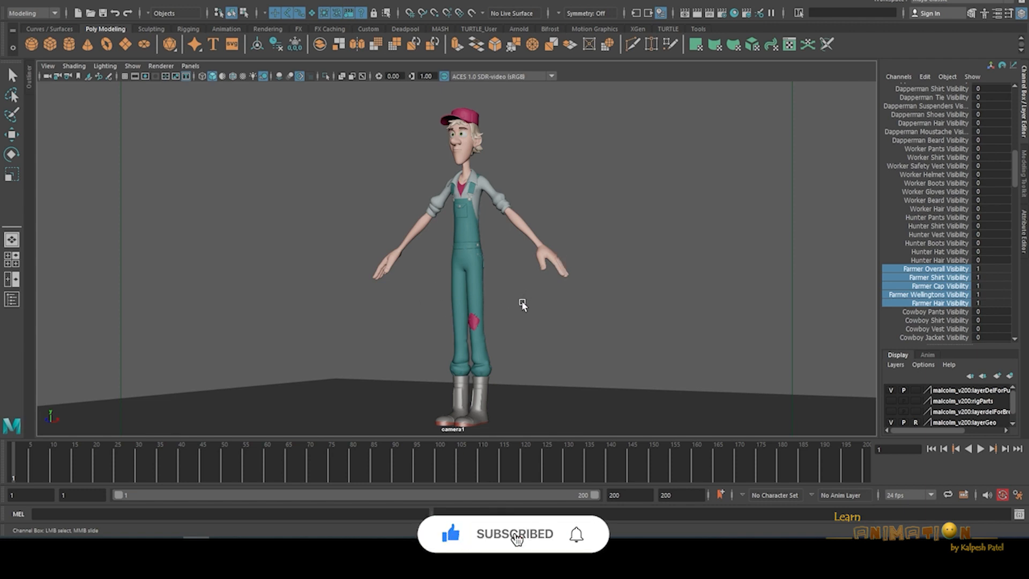
pyautogui.moveTo(575, 534)
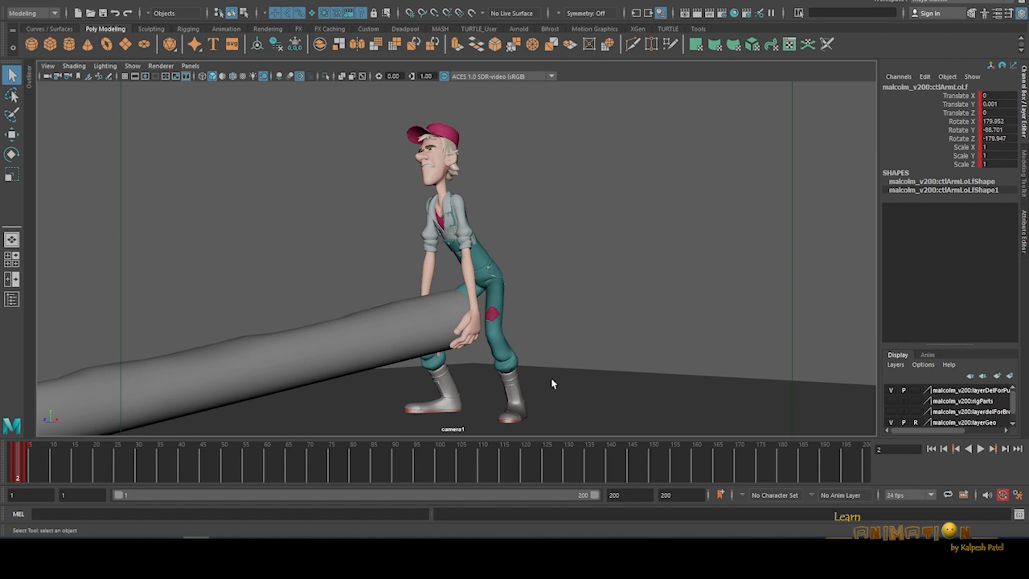
pyautogui.moveTo(520, 415)
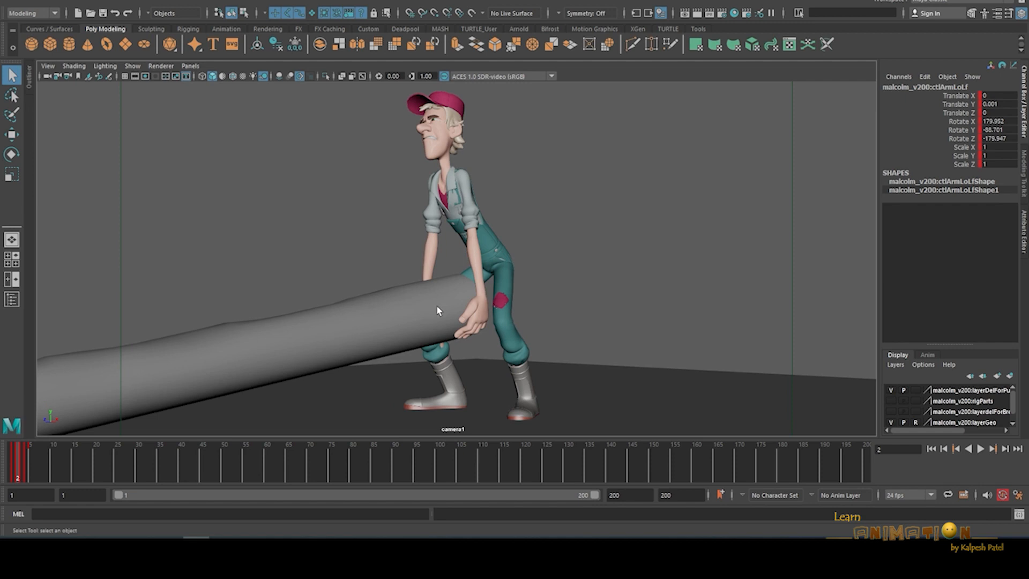
pyautogui.moveTo(445, 336)
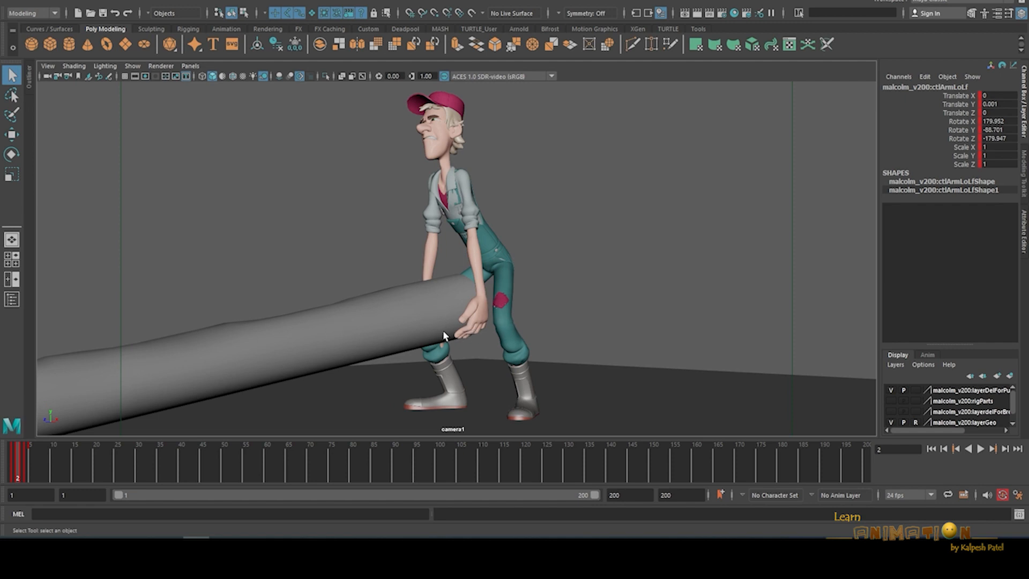
pyautogui.moveTo(24, 459)
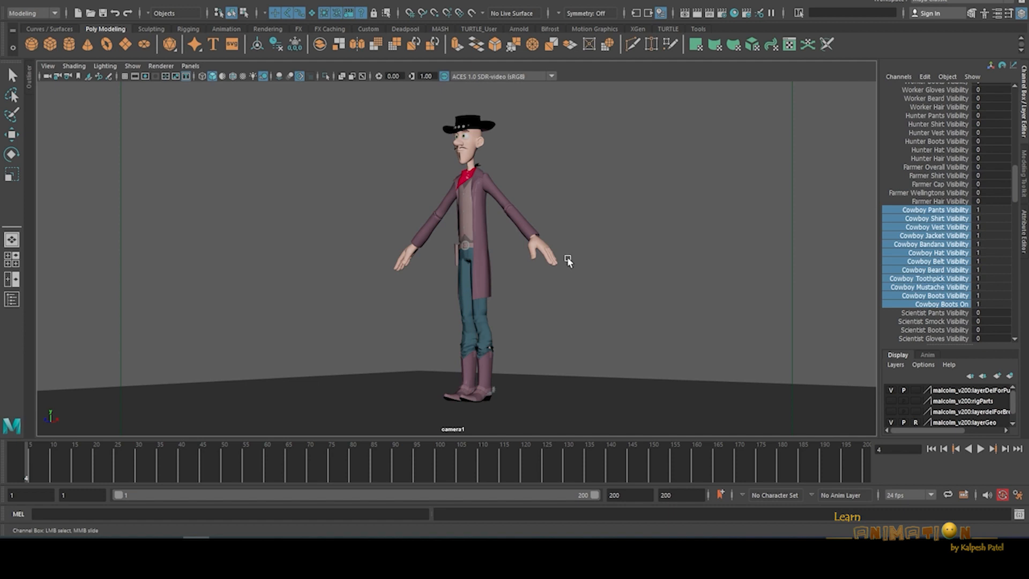
# Turn the view to face the cowboy and enable the Cowboy visibility channels
pyautogui.moveTo(567, 260); pyautogui.dragTo(550, 276)
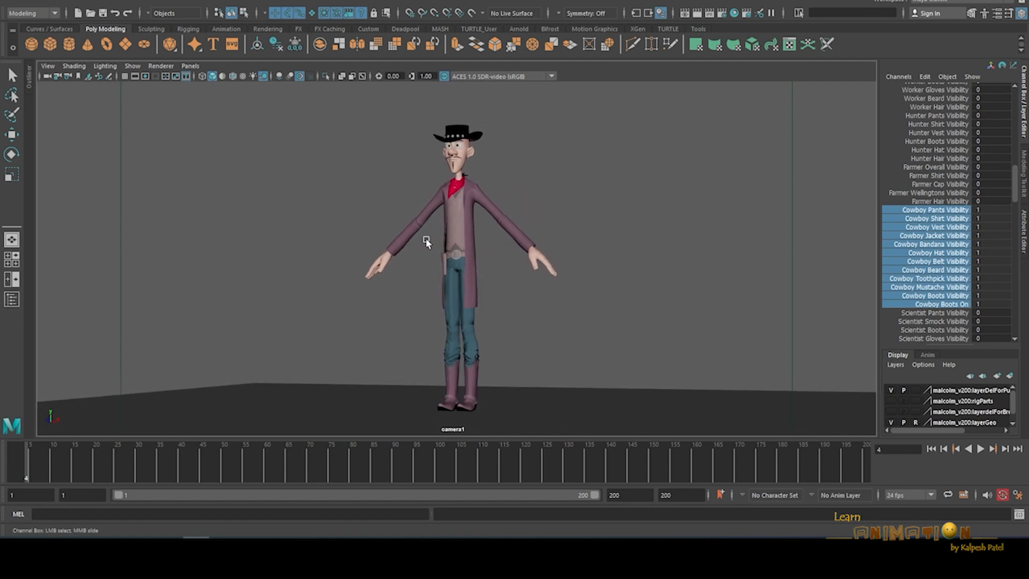
pyautogui.moveTo(620, 259)
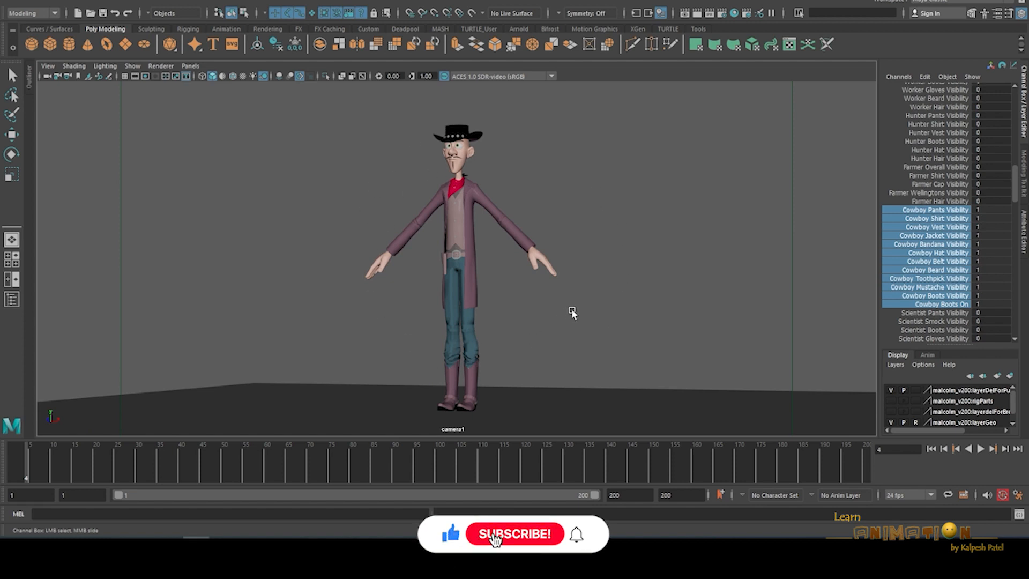
pyautogui.click(515, 534)
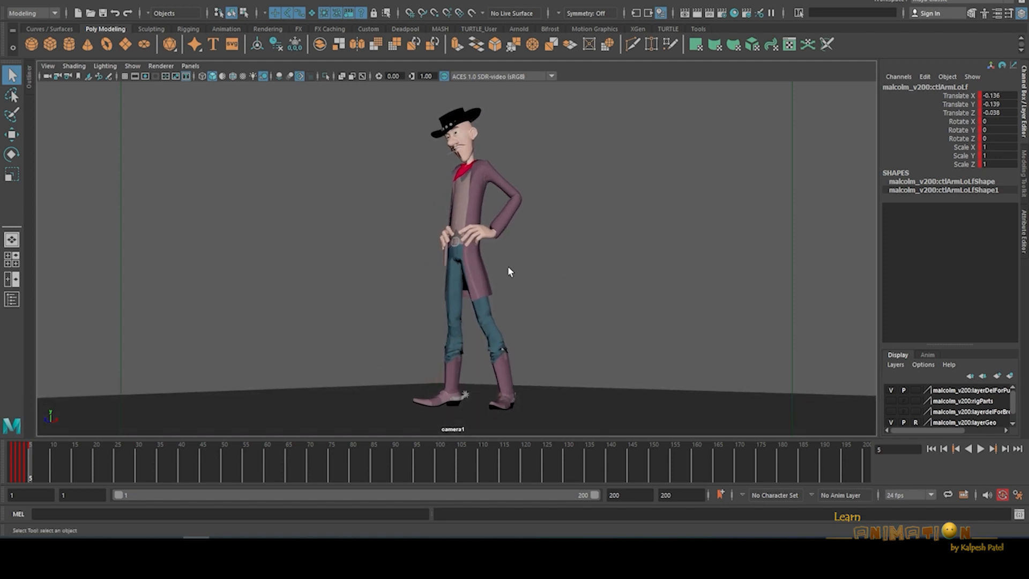
pyautogui.moveTo(447, 283)
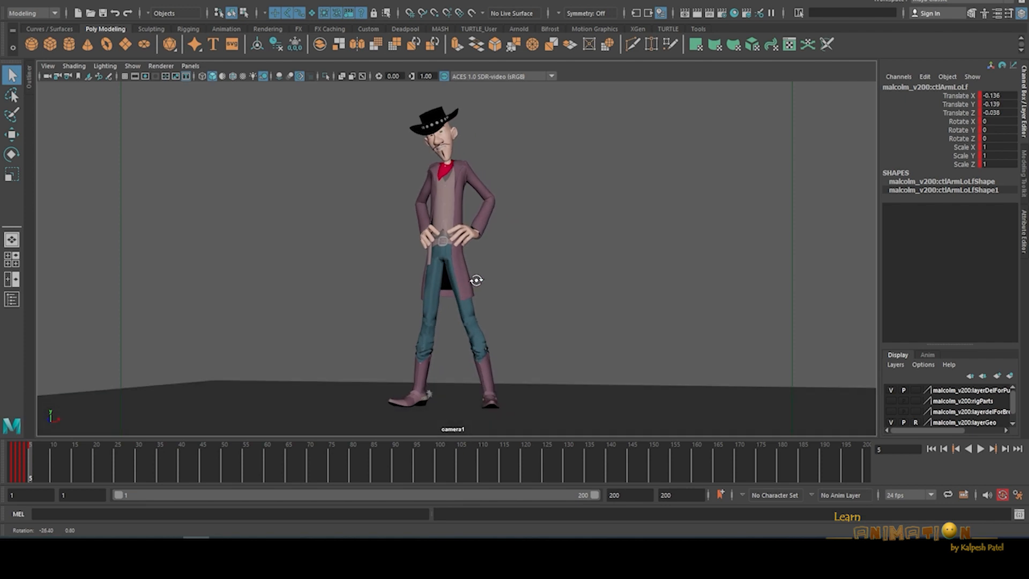
# Dolly the camera in on the cowboy's face
pyautogui.scroll(-3)
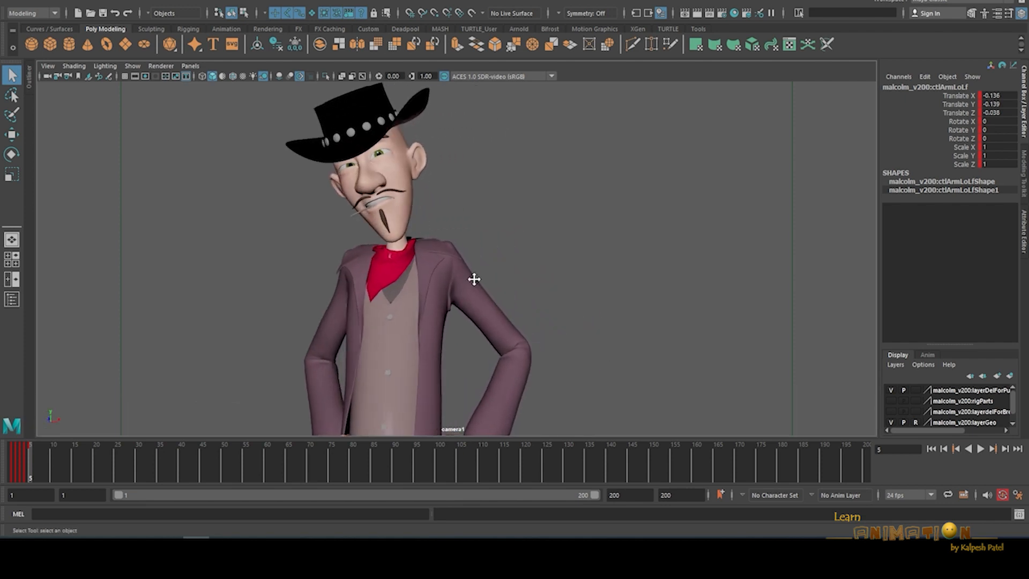